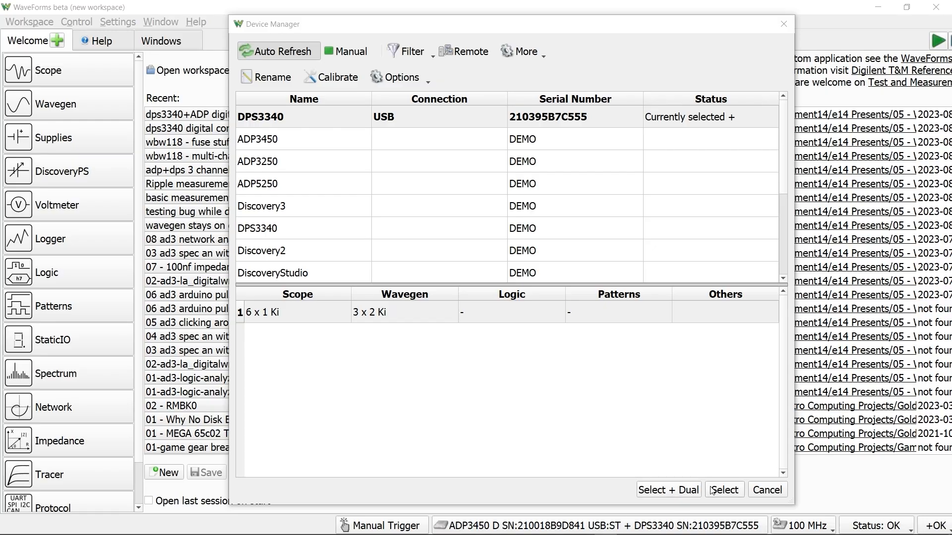
Select the DPS3340 in the Device Manager as the connected device
left_click(723, 490)
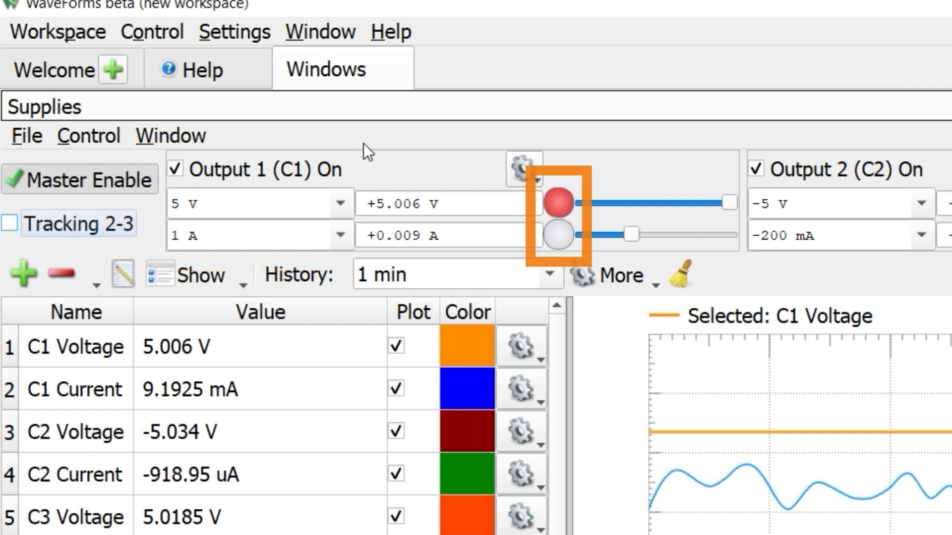
Switch off Output 2 and keep only 10 s of supplies plot history
left_click(753, 168)
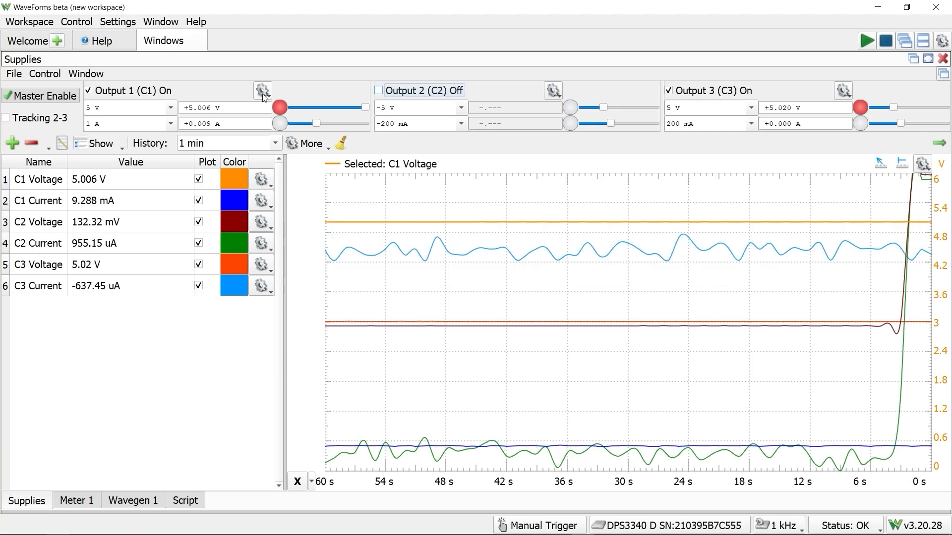
left_click(262, 90)
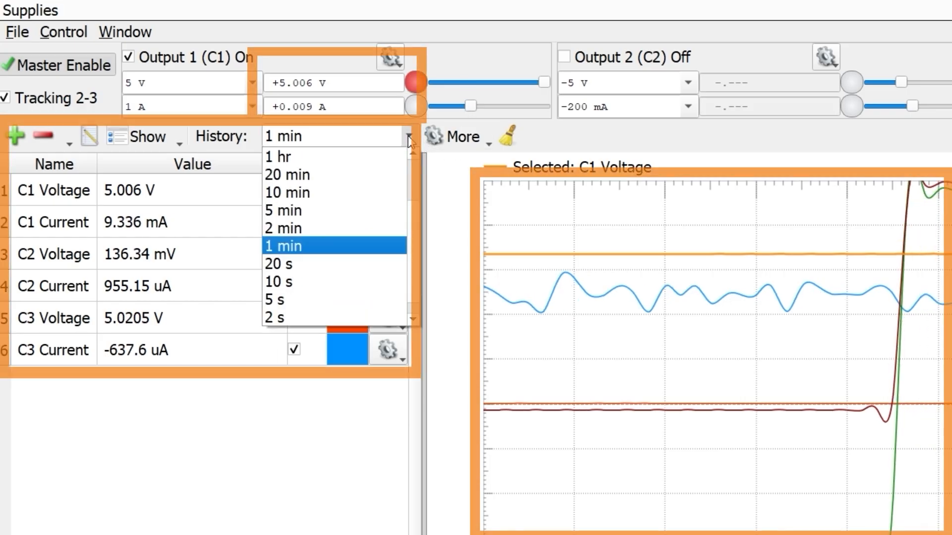
mouse_move(361, 282)
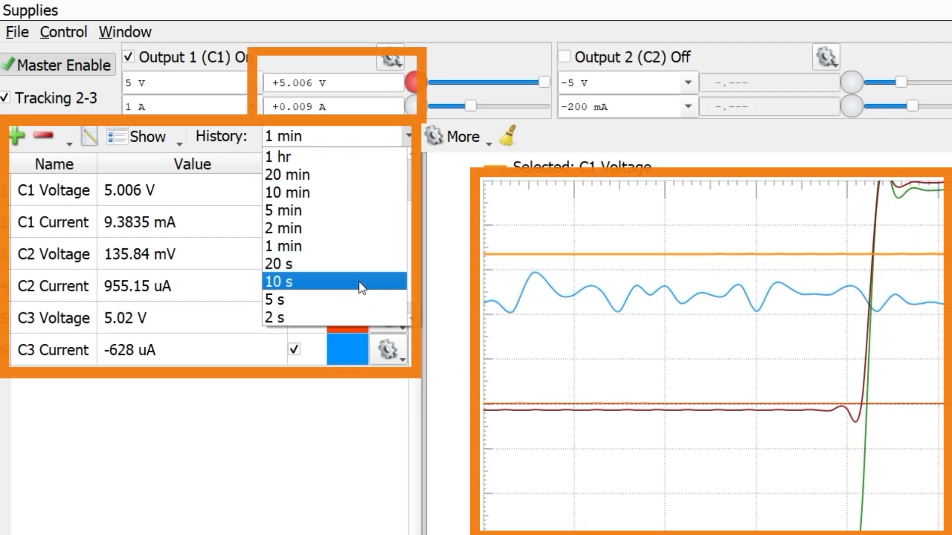
left_click(75, 500)
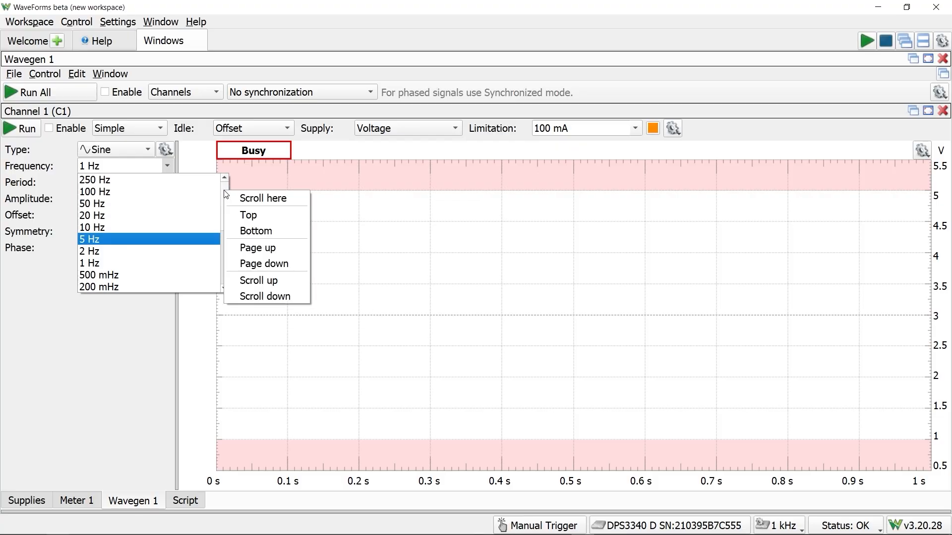
Change the channel 1 sine frequency from 5 Hz to 250 Hz
left_click(89, 238)
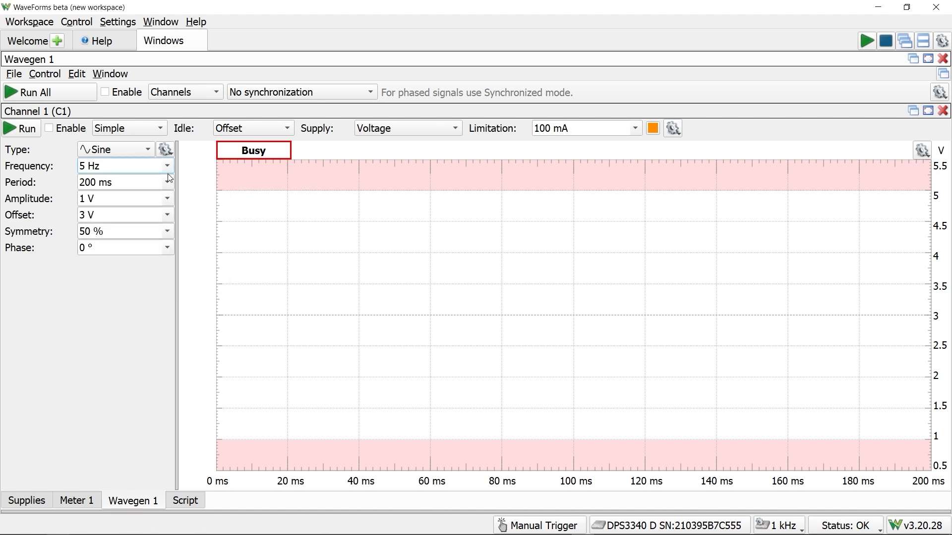
left_click(168, 165)
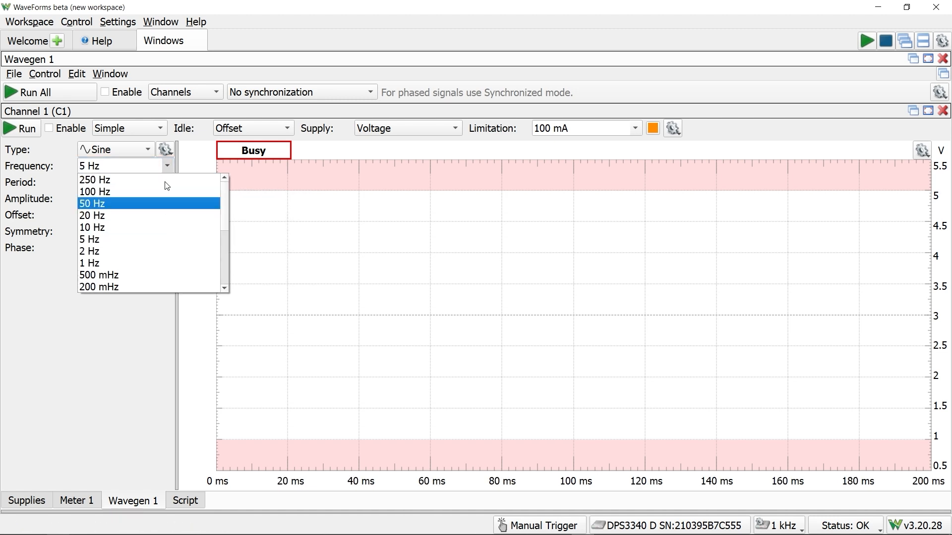
left_click(94, 179)
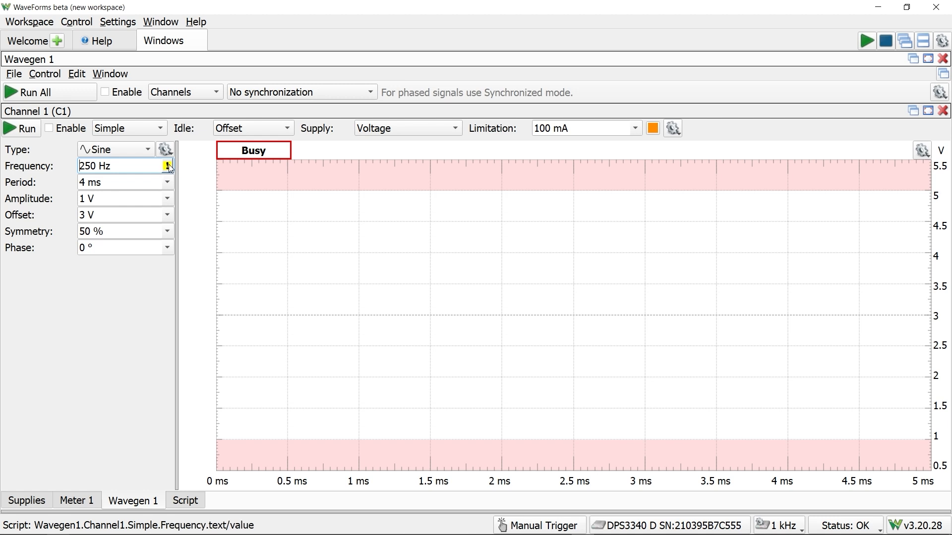
left_click(167, 166)
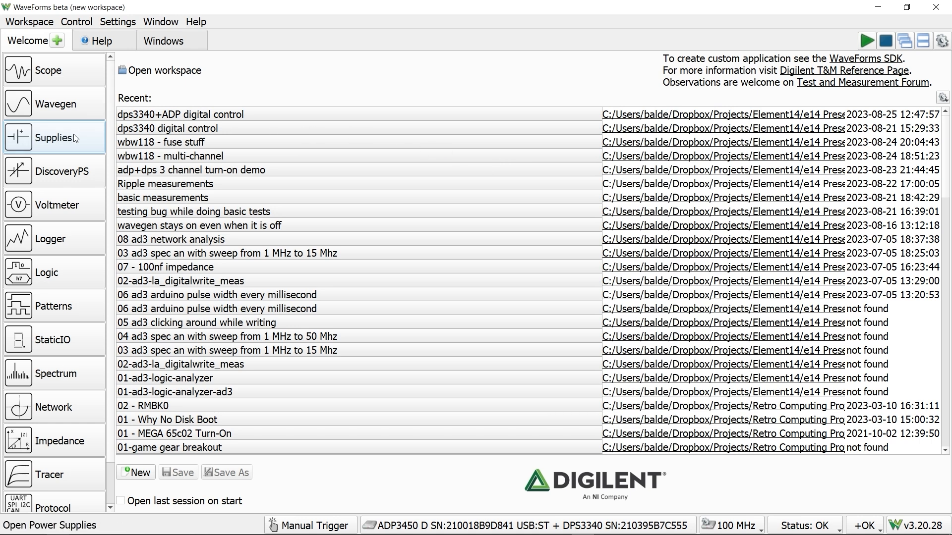
mouse_move(75, 169)
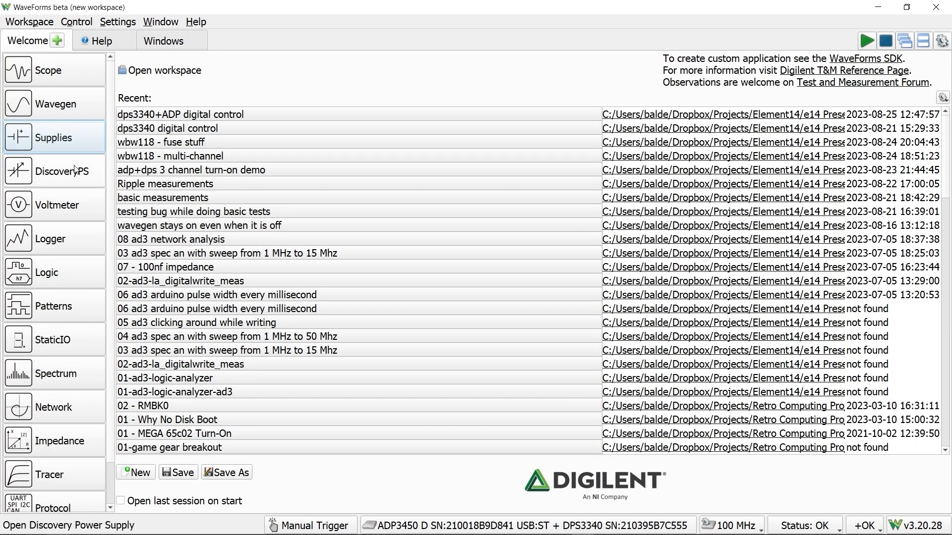
Launch the DiscoveryPS instrument from the Welcome page list
left_click(54, 171)
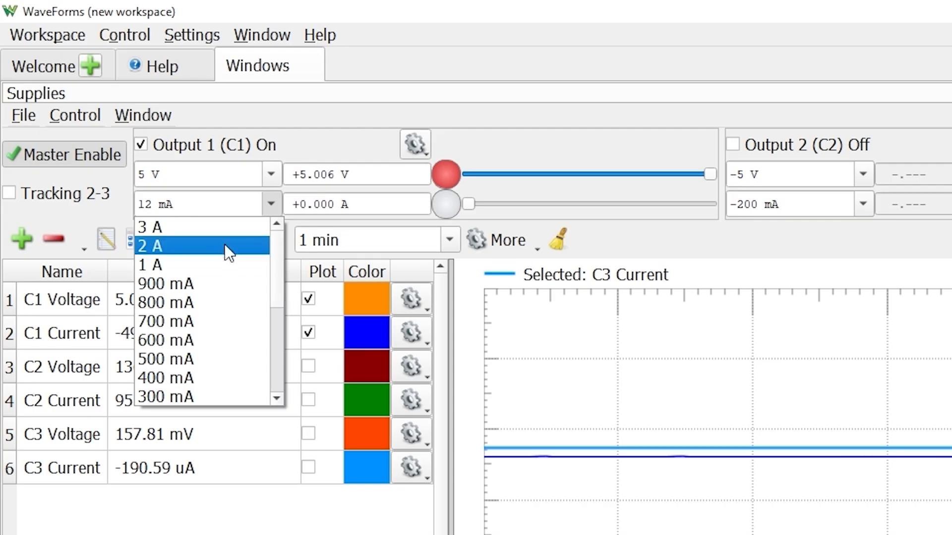
Set output 1's current limit to 2 A
left_click(149, 227)
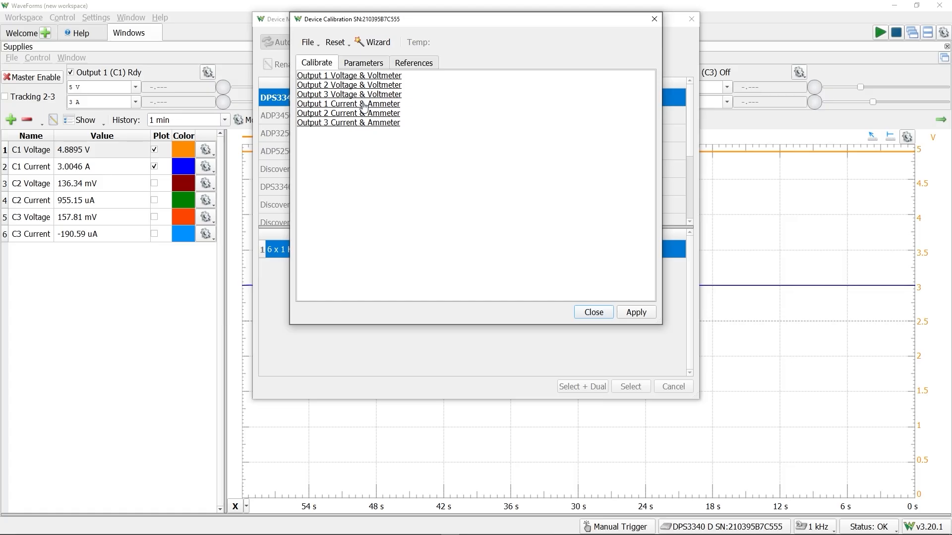
Show the Device Calibration dialog listing voltage and current calibration for outputs 1–3
left_click(348, 104)
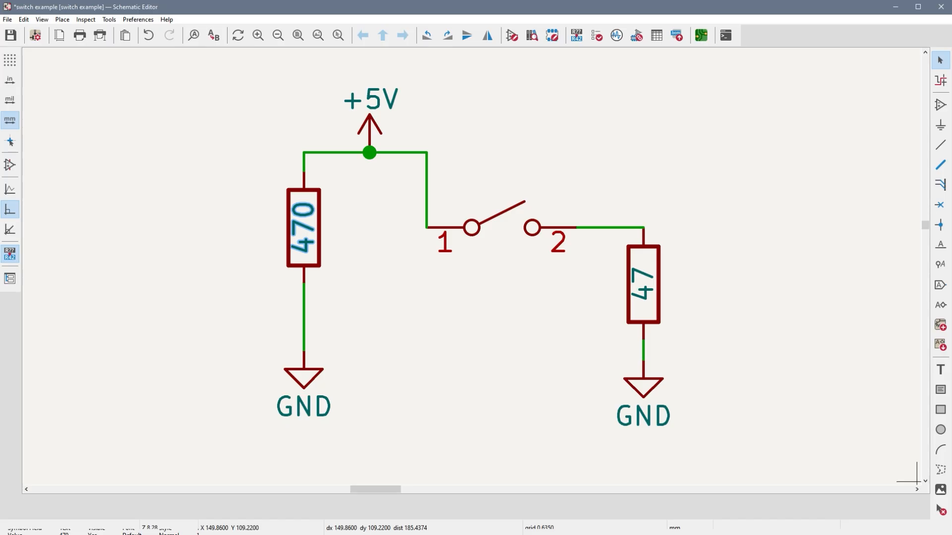
Bring up the KiCad schematic of the 470 Ω and 47 Ω switch test circuit
left_click(303, 227)
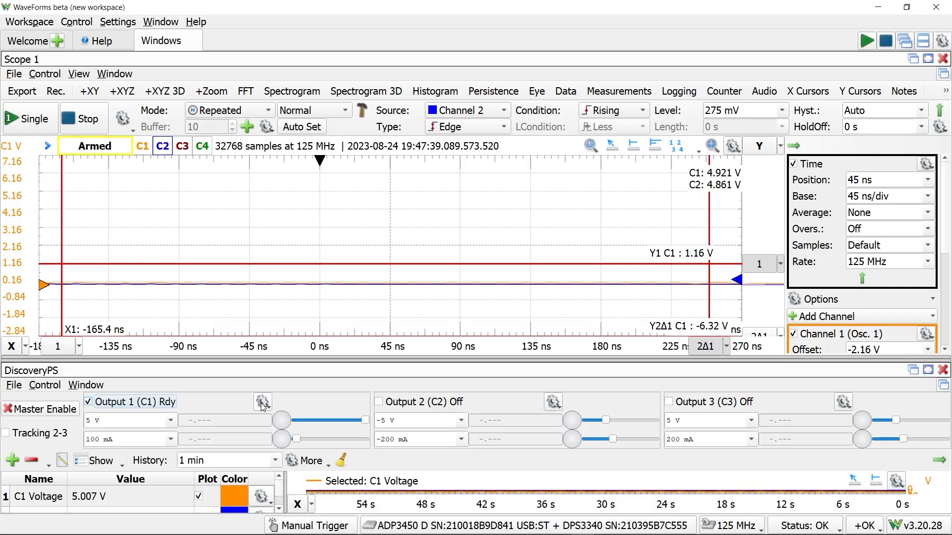
Enable output 1 at 5 V to capture the switch edge, then turn it off again
left_click(262, 402)
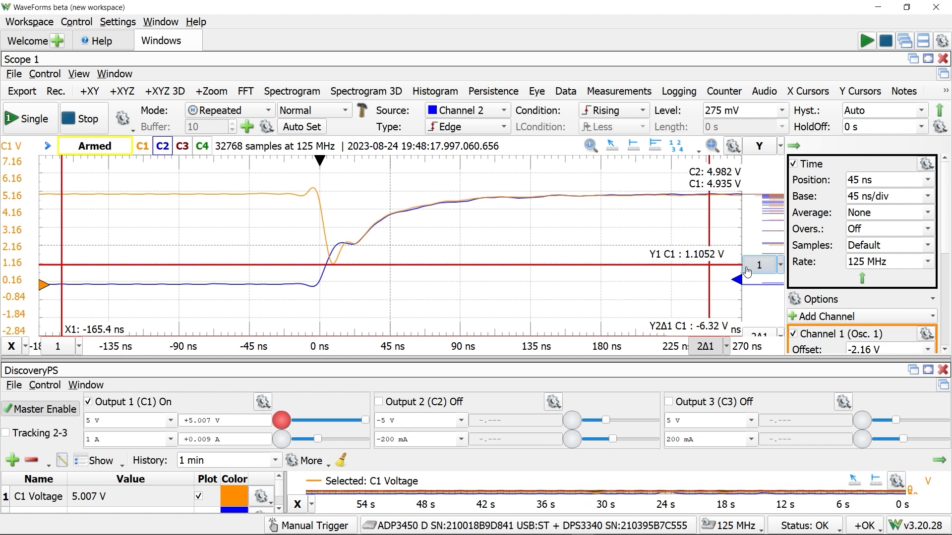
mouse_move(76, 339)
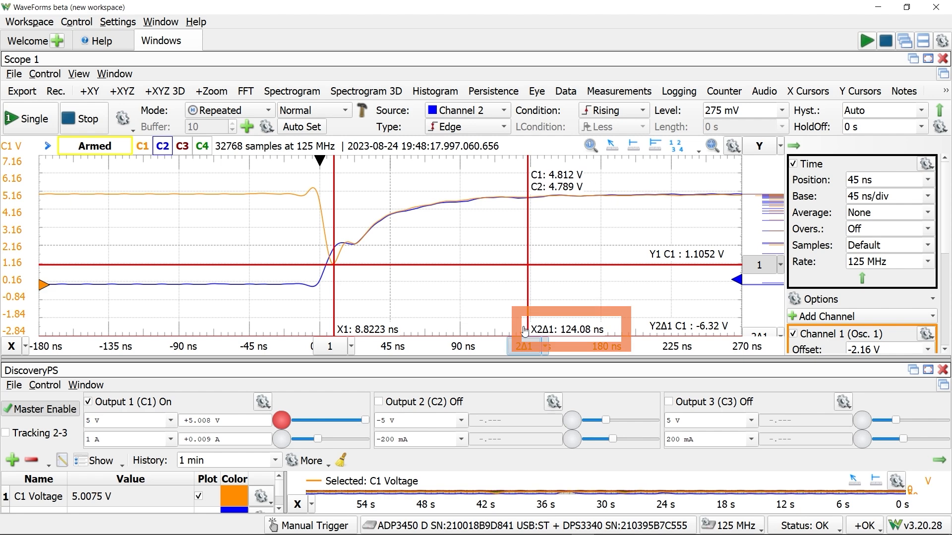
left_click(263, 401)
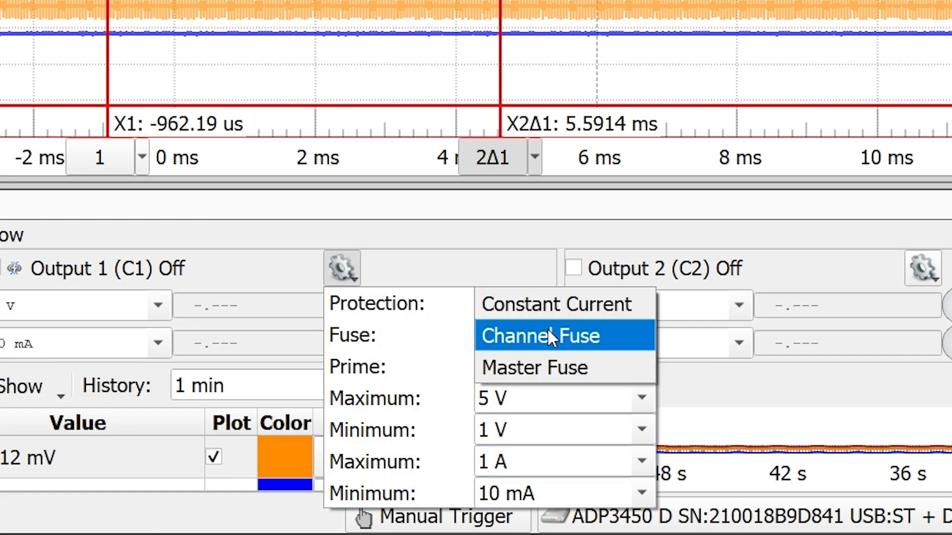
Set output 1 protection to Channel Fuse
left_click(540, 336)
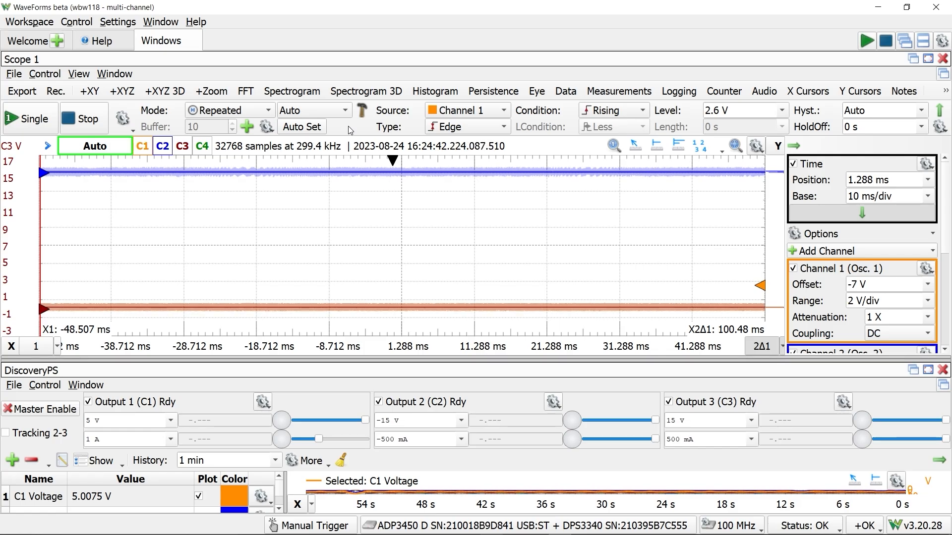
Set the scope trigger mode to Normal for the three-output startup capture
left_click(314, 110)
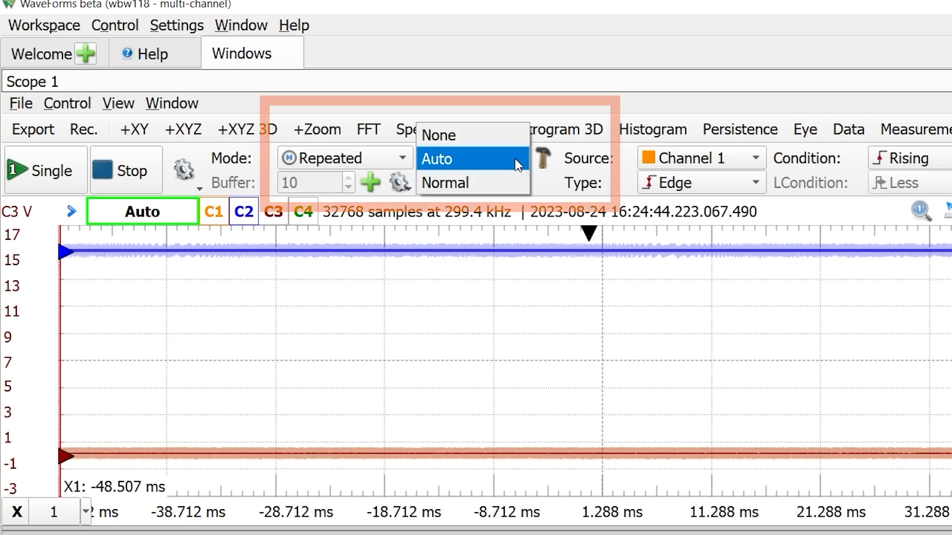
left_click(445, 183)
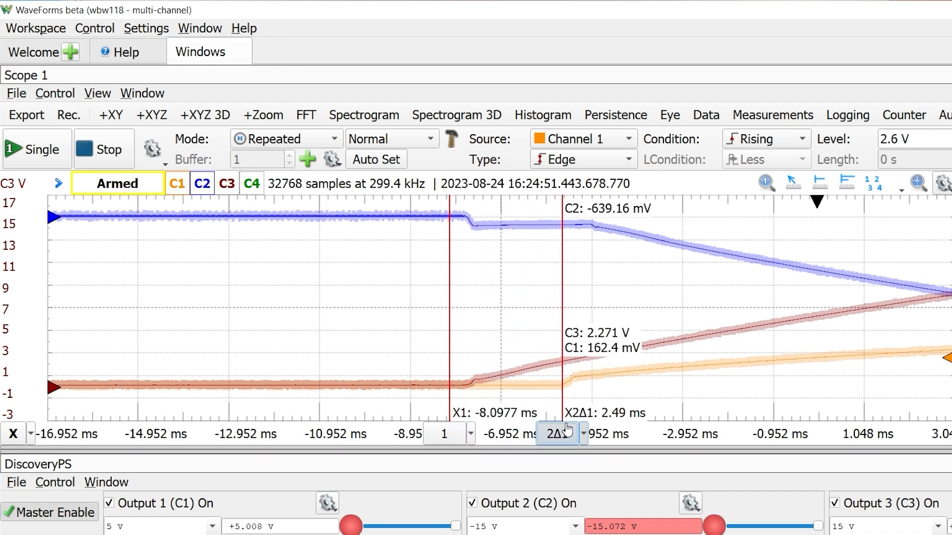
Show the three outputs rising together at 9.85 ms/div and re-arm the scope with Run
left_click(907, 9)
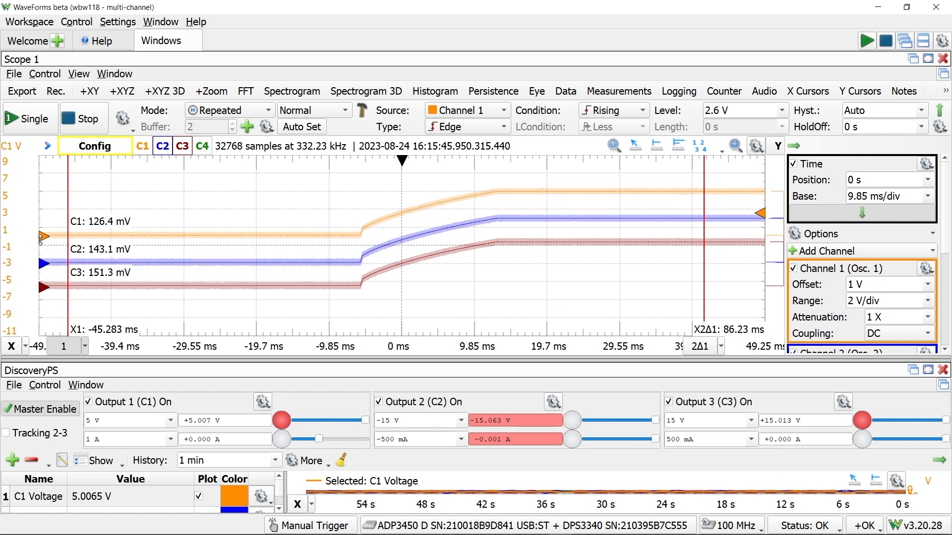
left_click(29, 118)
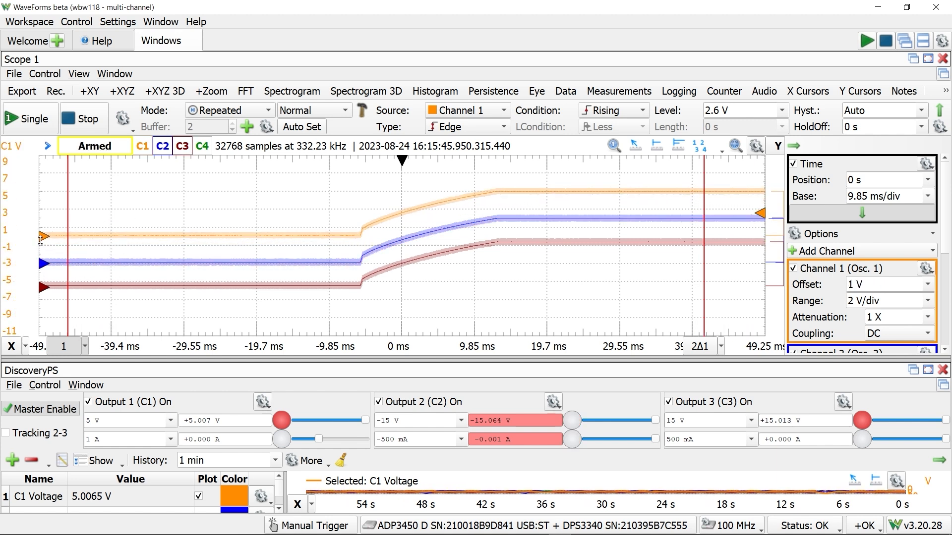